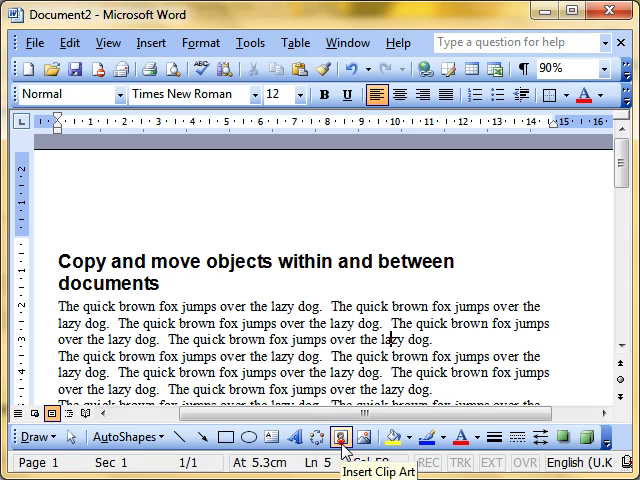
# Step: Search the Clip Art task pane for 'fox' across all media types and show the results
pyautogui.click(340, 436)
pyautogui.write('fox')
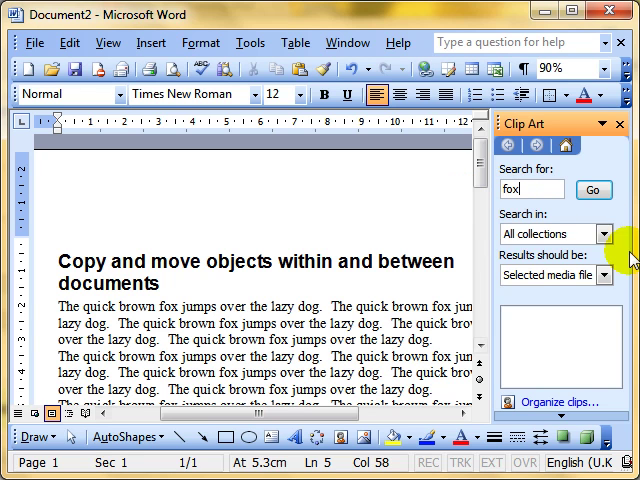
pyautogui.click(608, 232)
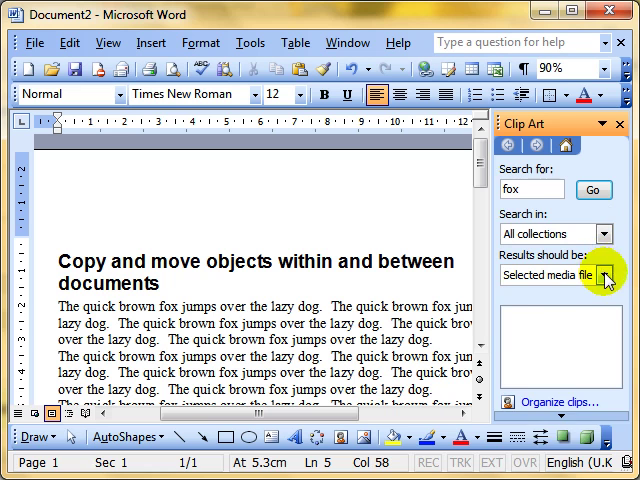
pyautogui.click(602, 276)
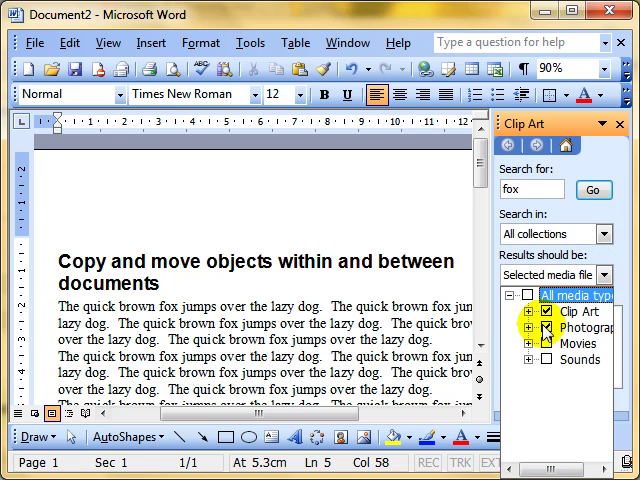
pyautogui.click(592, 190)
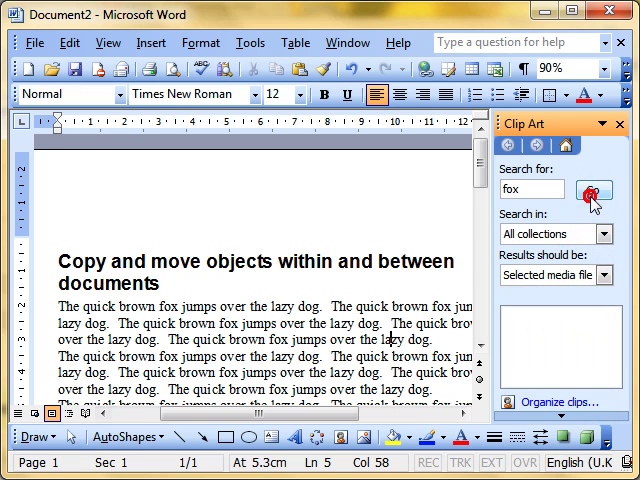
pyautogui.click(596, 192)
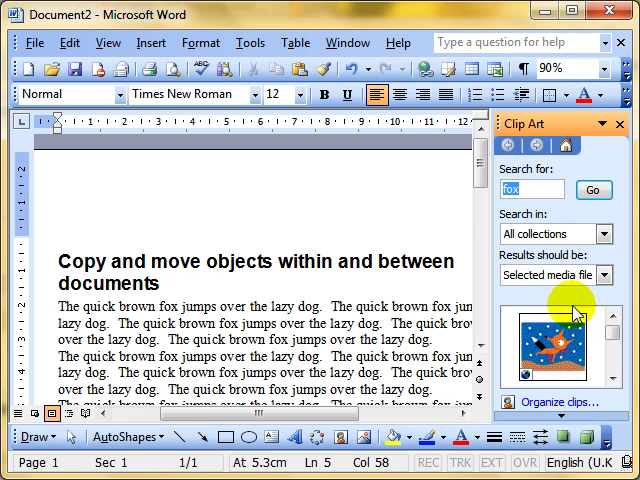
pyautogui.moveTo(556, 340)
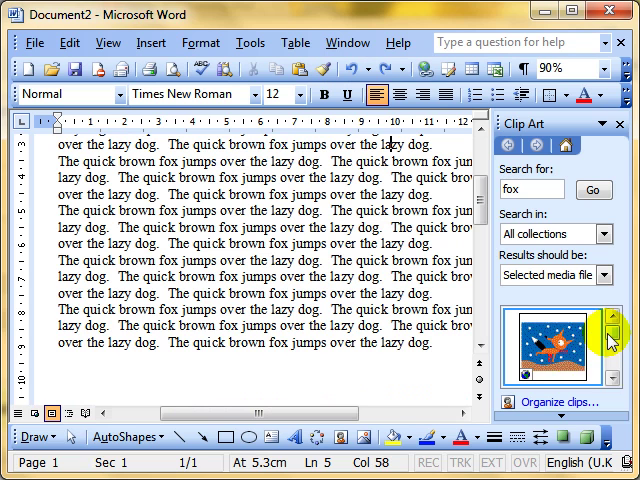
# Step: Insert the fox thumbnail from the Clip Art results at the insertion point
pyautogui.click(612, 384)
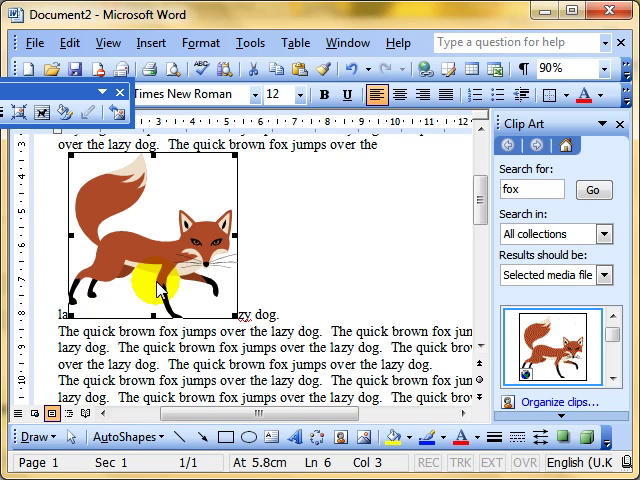
# Step: Shrink the fox with a corner handle and drag it down into the body paragraphs
pyautogui.moveTo(156, 284); pyautogui.dragTo(348, 212)
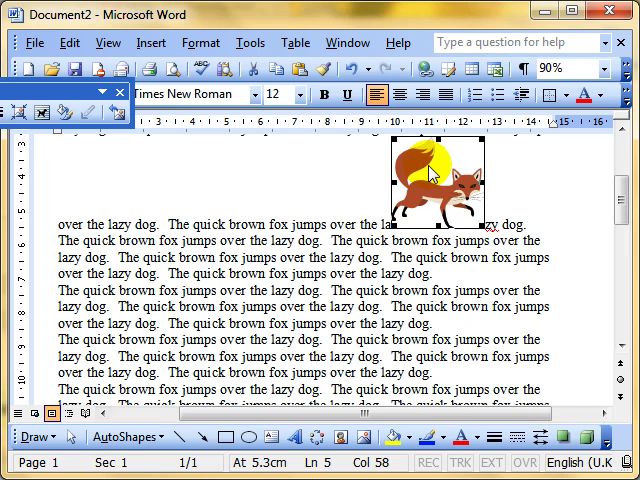
pyautogui.moveTo(436, 178); pyautogui.dragTo(436, 236)
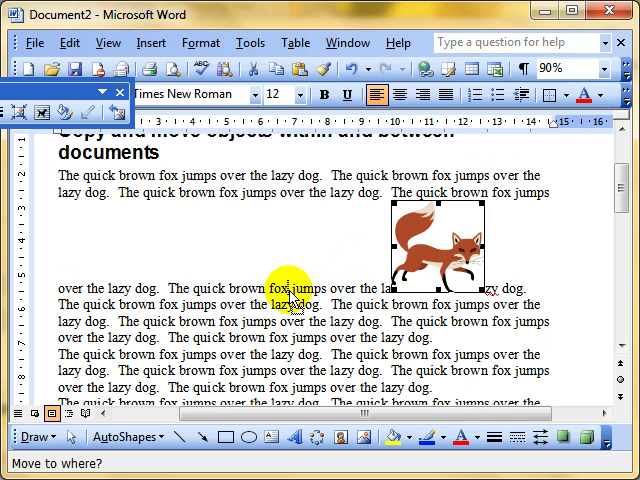
pyautogui.moveTo(232, 230)
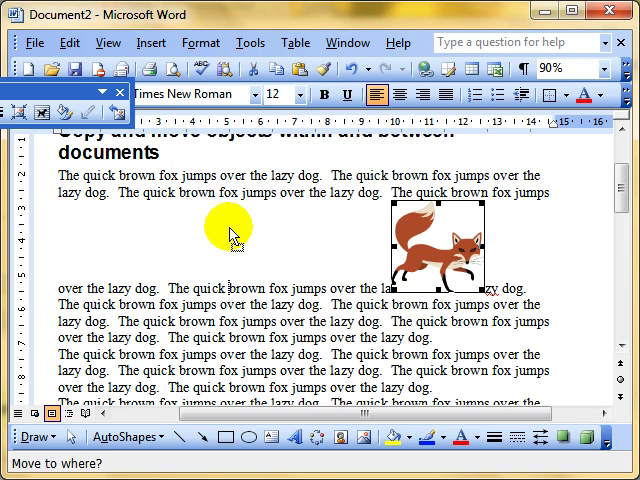
pyautogui.moveTo(164, 270)
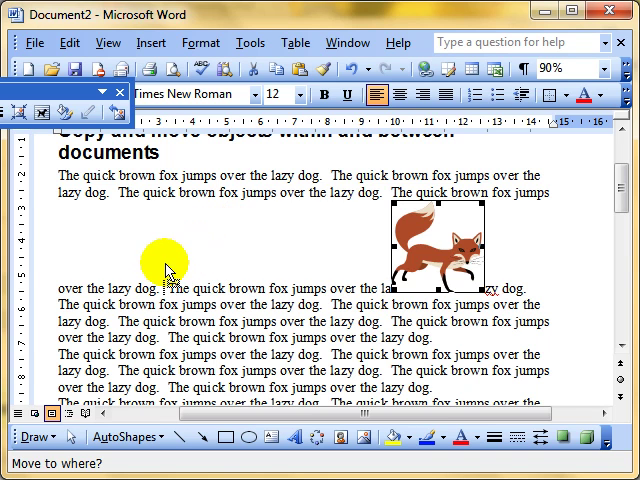
pyautogui.moveTo(170, 296)
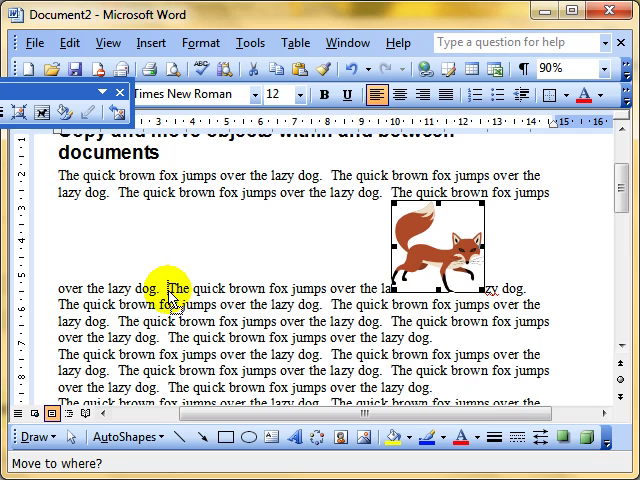
pyautogui.moveTo(430, 236); pyautogui.dragTo(216, 240)
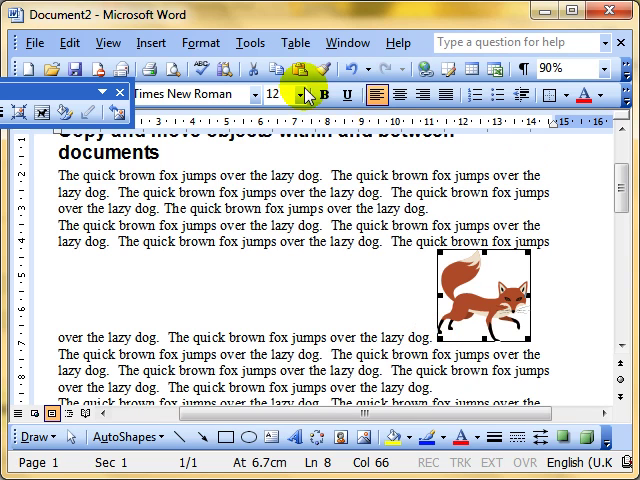
pyautogui.moveTo(300, 68)
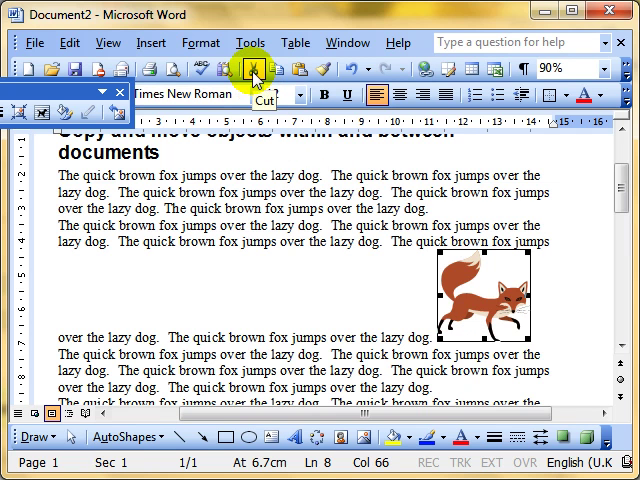
# Step: Cut the fox and paste it beside a later paragraph in the text
pyautogui.click(250, 68)
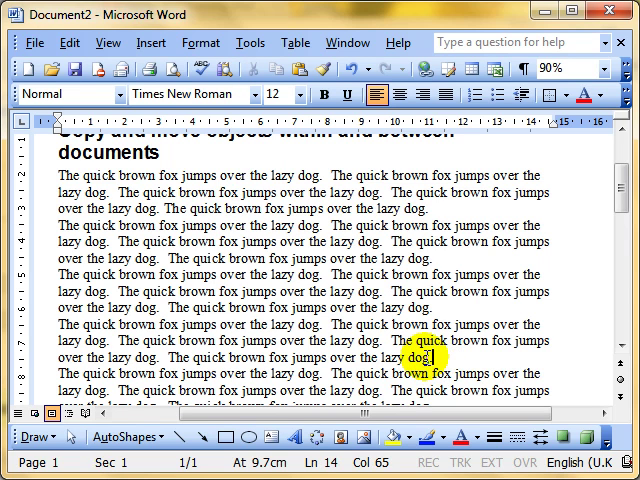
pyautogui.moveTo(298, 68)
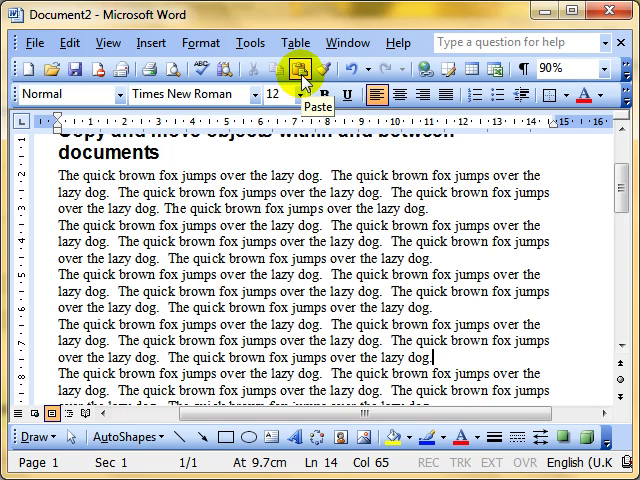
pyautogui.click(296, 68)
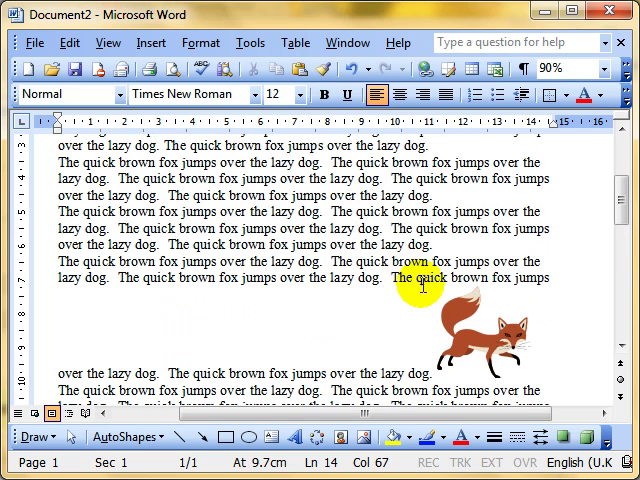
pyautogui.click(480, 336)
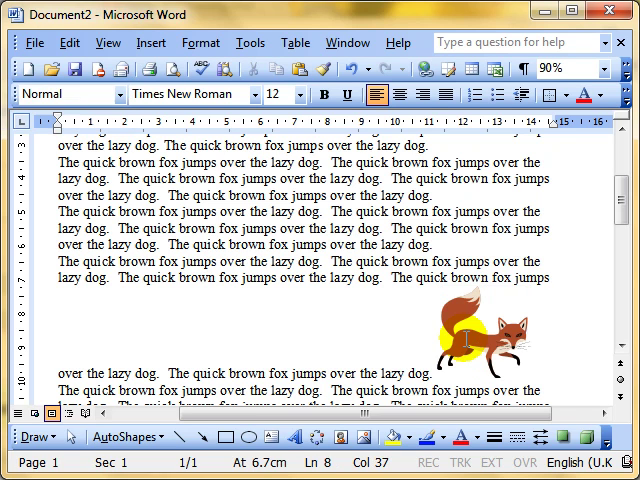
# Step: Copy the fox and paste it into the blank Document1 via the Window menu
pyautogui.click(480, 340)
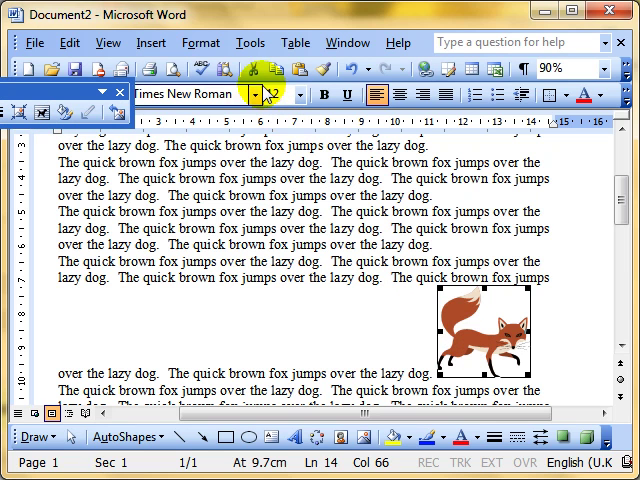
pyautogui.click(256, 68)
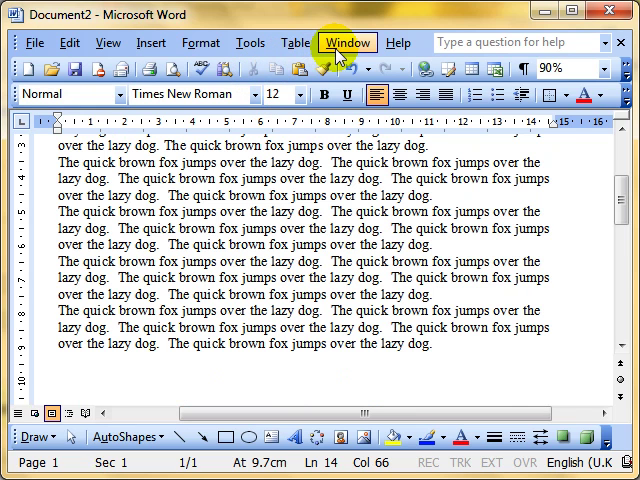
pyautogui.click(346, 42)
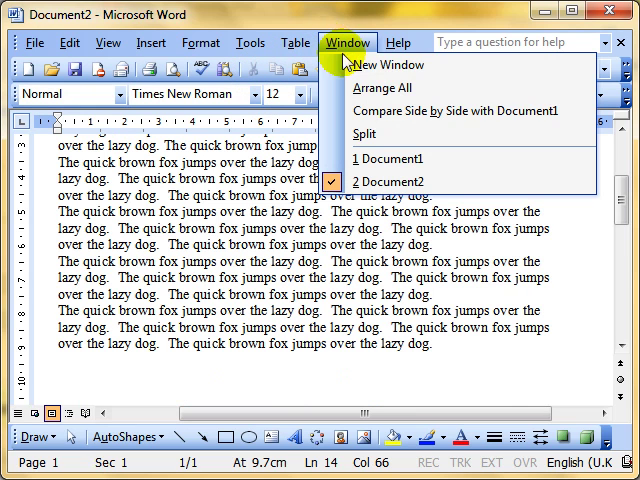
pyautogui.moveTo(390, 158)
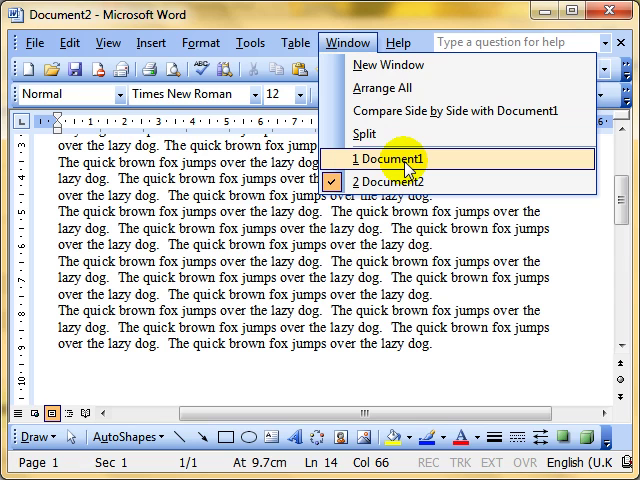
pyautogui.moveTo(376, 110)
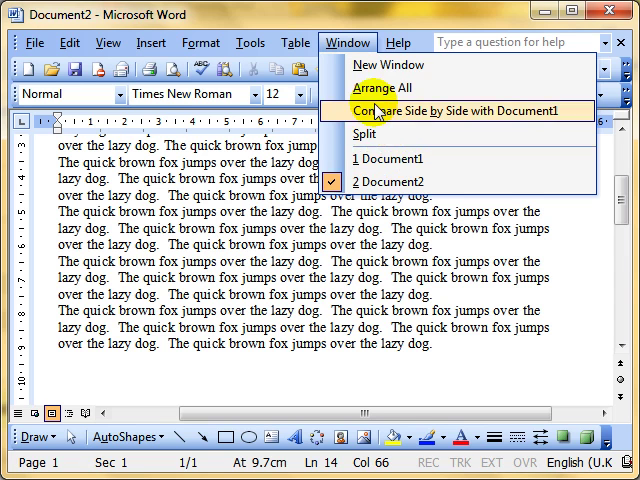
pyautogui.moveTo(388, 160)
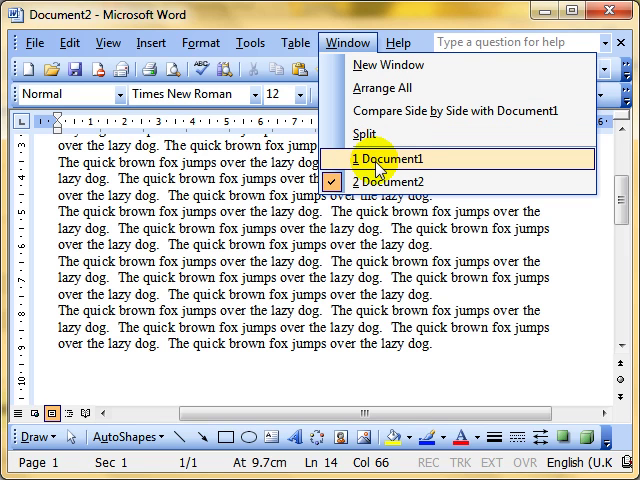
pyautogui.click(390, 158)
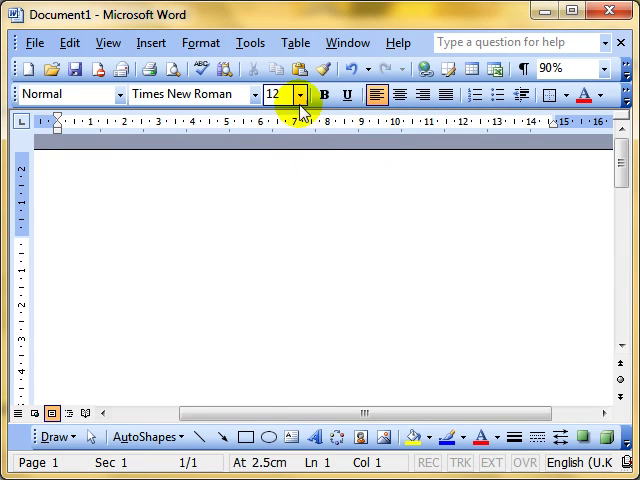
pyautogui.click(298, 68)
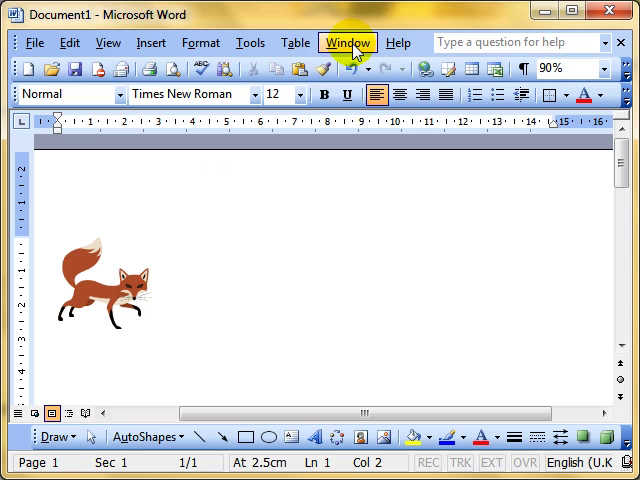
# Step: Switch back to Document2 through the Window menu
pyautogui.click(348, 42)
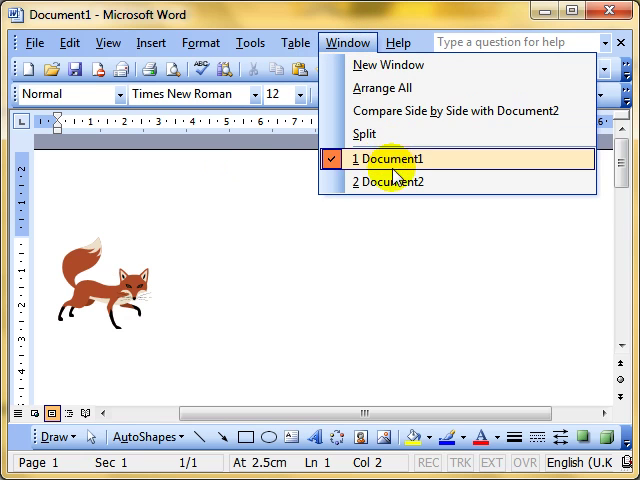
pyautogui.click(388, 180)
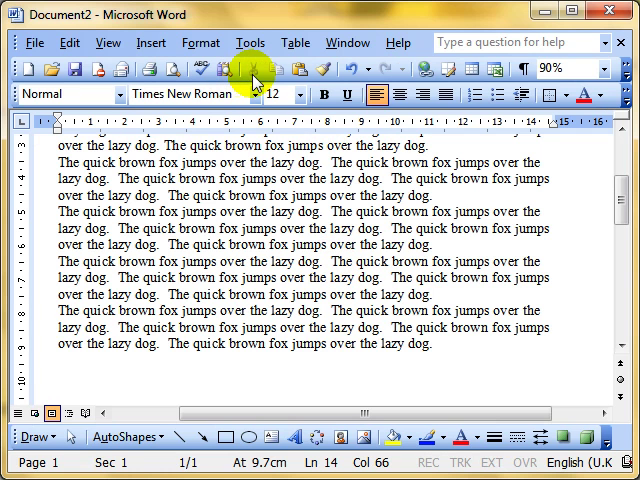
pyautogui.click(348, 42)
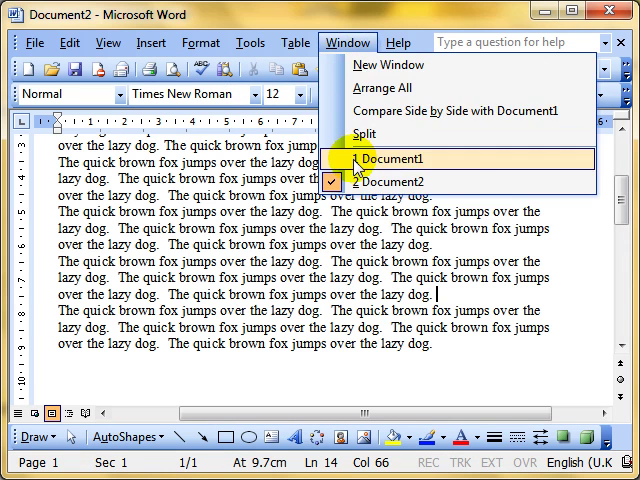
# Step: Cut the fox from Document1 and paste it into Document2's paragraph text
pyautogui.click(392, 158)
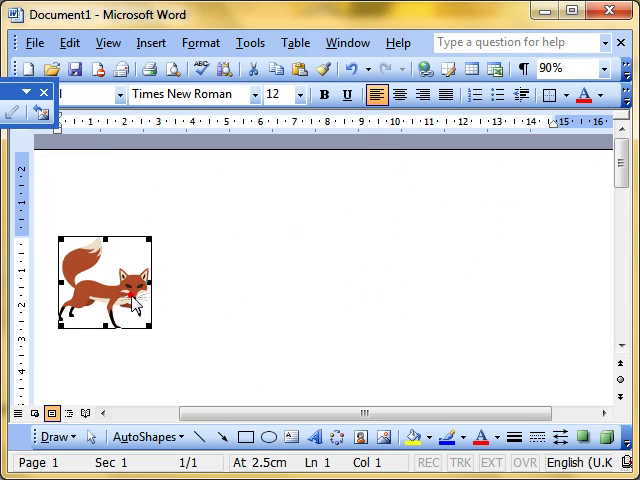
pyautogui.moveTo(244, 122)
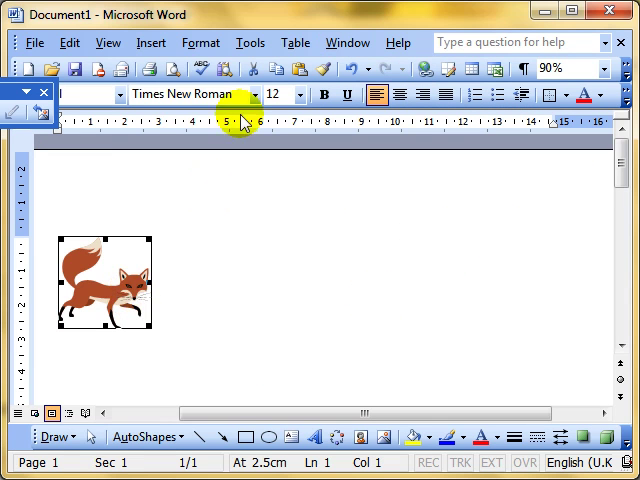
pyautogui.click(252, 68)
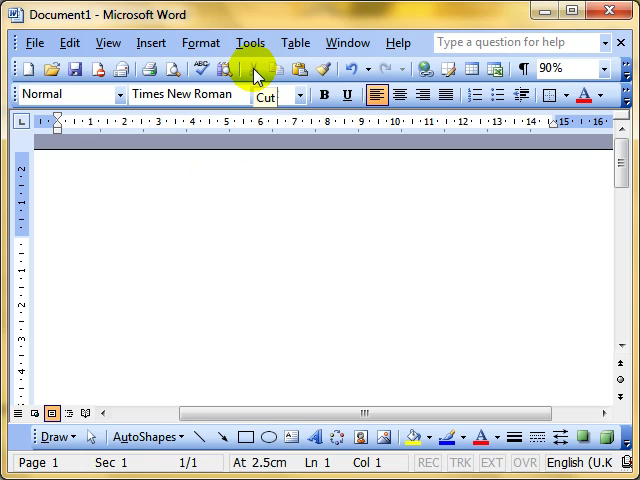
pyautogui.click(348, 42)
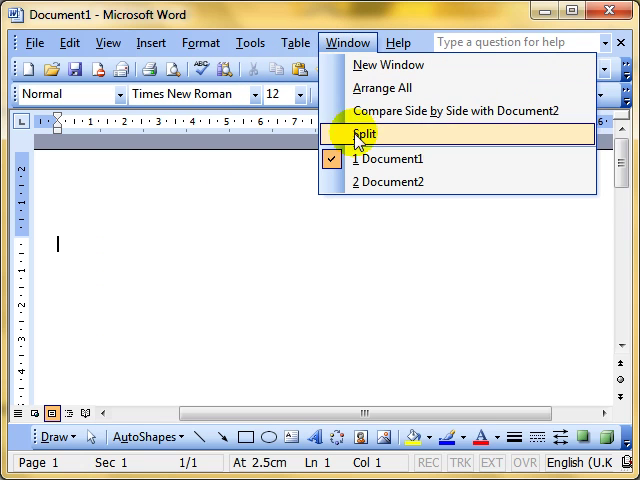
pyautogui.click(390, 180)
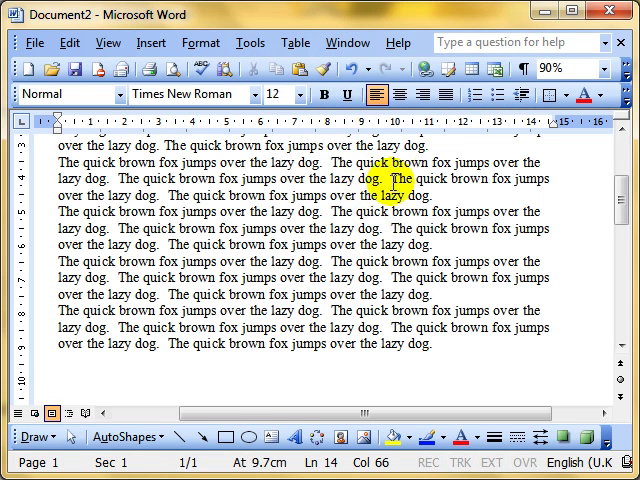
pyautogui.click(426, 196)
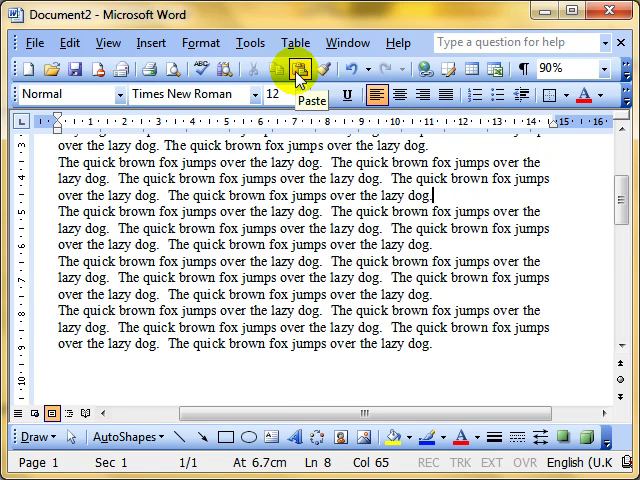
pyautogui.click(296, 68)
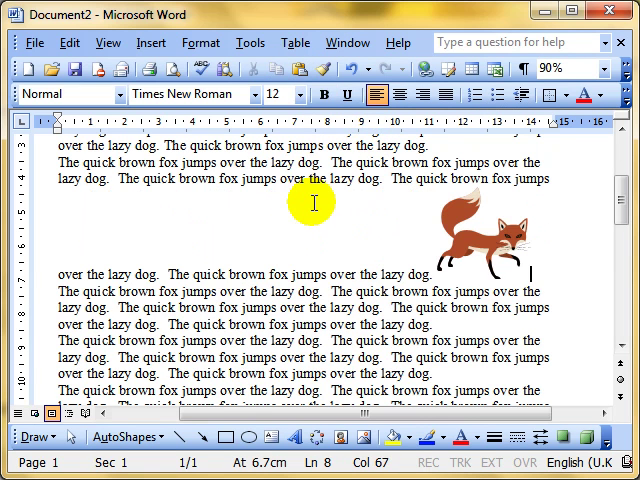
pyautogui.moveTo(452, 212)
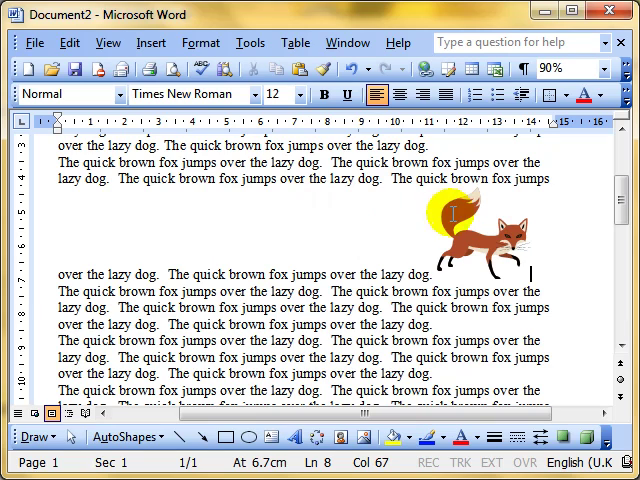
# Step: Bring up the fox's Format Picture settings at the Layout wrapping options
pyautogui.doubleClick(476, 224)
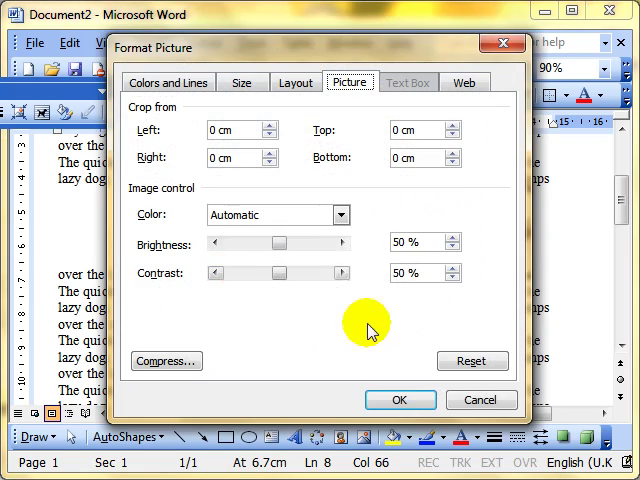
pyautogui.click(400, 400)
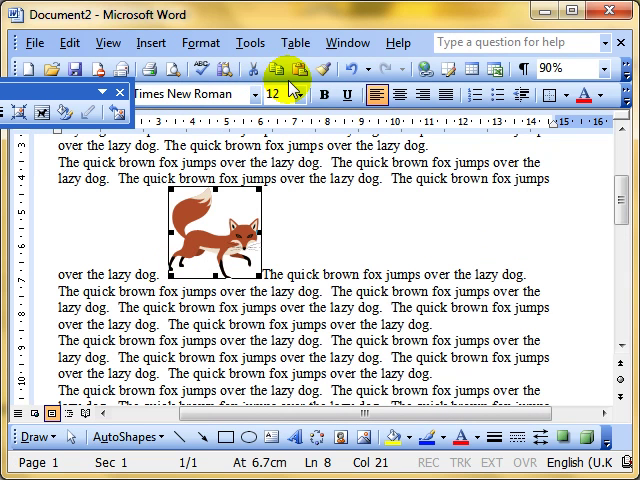
# Step: Copy the fox and place the insertion point at a later paragraph further down
pyautogui.doubleClick(190, 292)
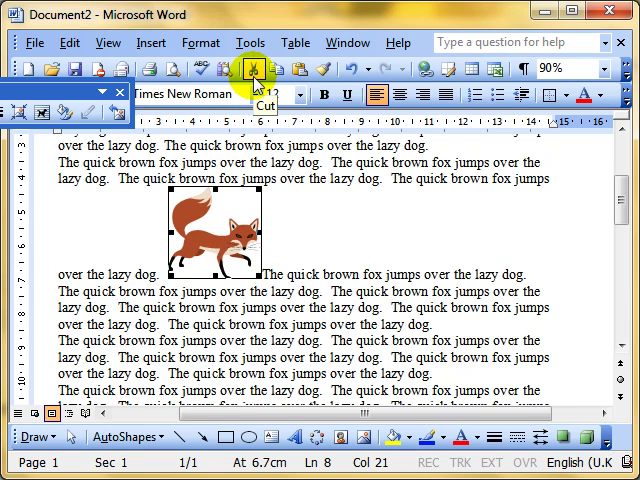
pyautogui.moveTo(280, 76)
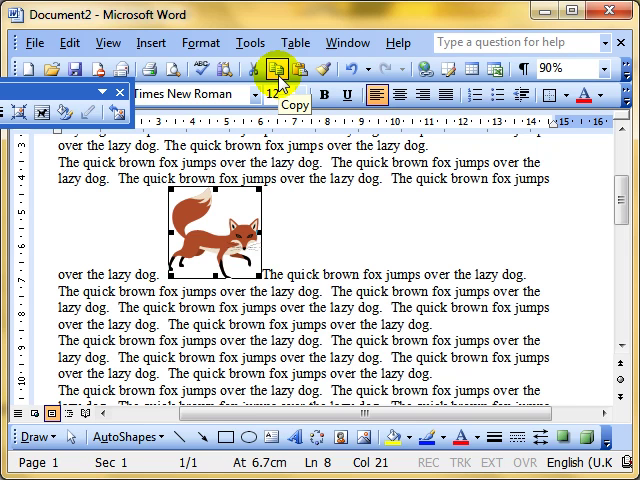
pyautogui.moveTo(576, 188)
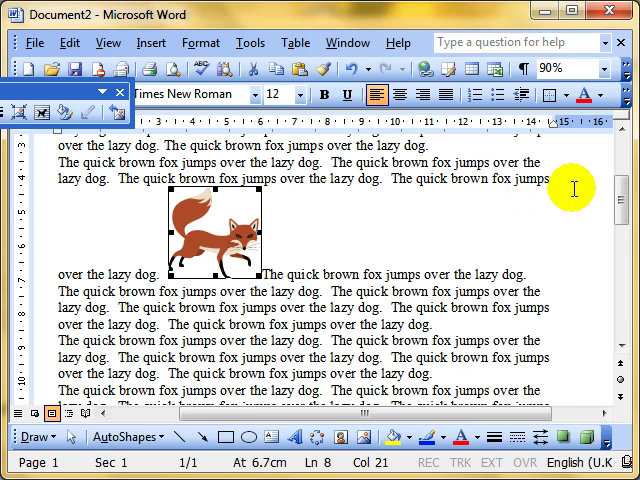
pyautogui.scroll(-3)
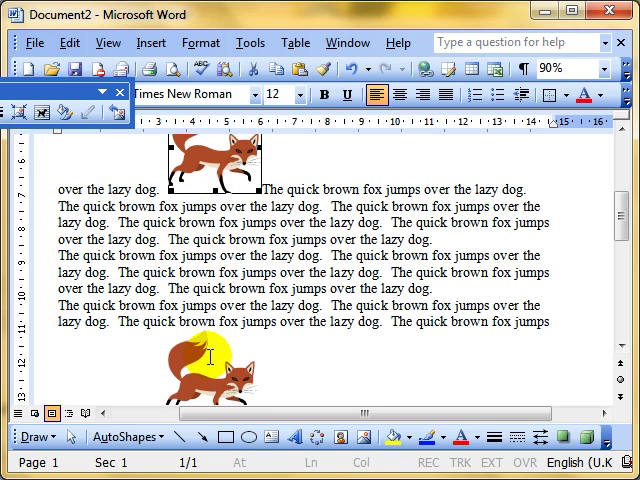
pyautogui.click(210, 360)
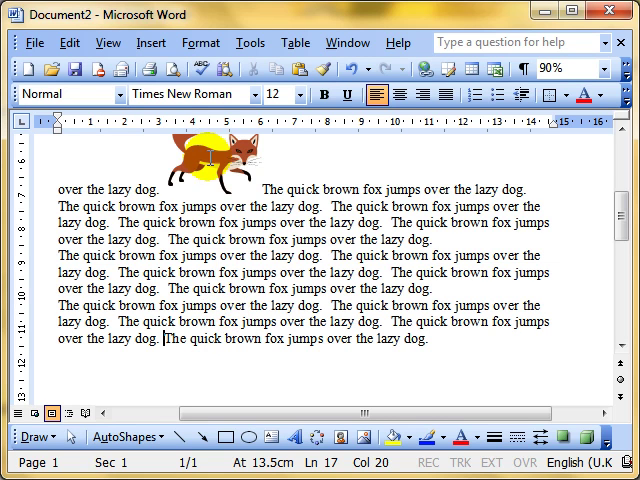
pyautogui.click(210, 156)
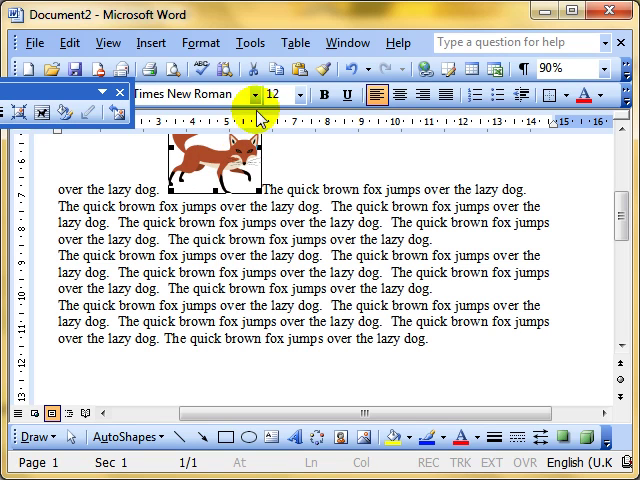
pyautogui.moveTo(276, 68)
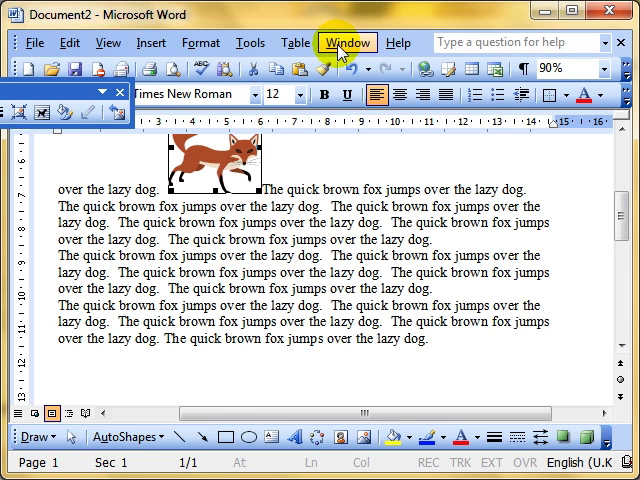
pyautogui.click(348, 42)
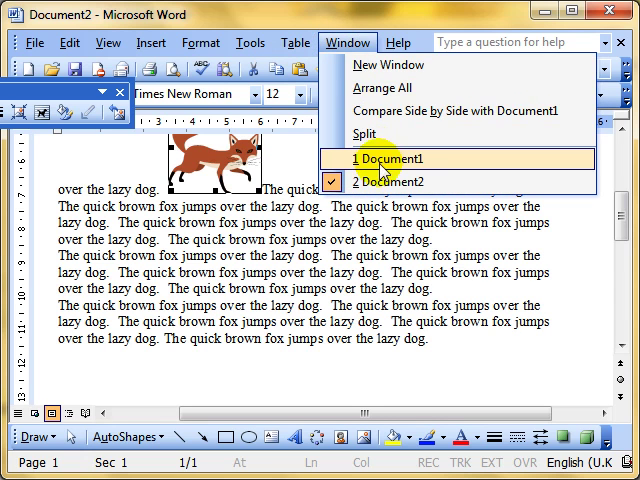
pyautogui.click(384, 158)
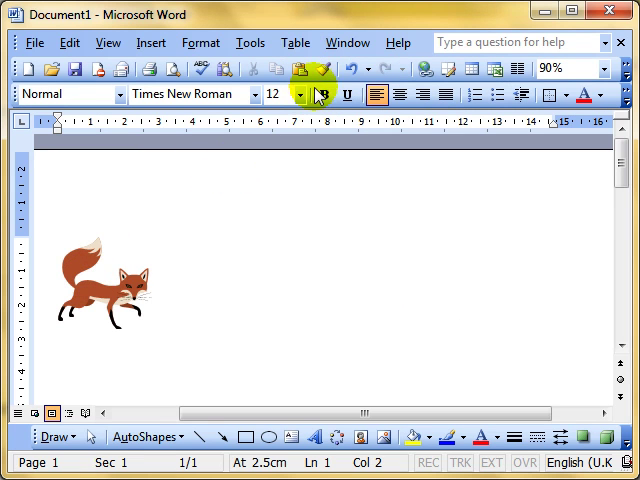
pyautogui.click(348, 42)
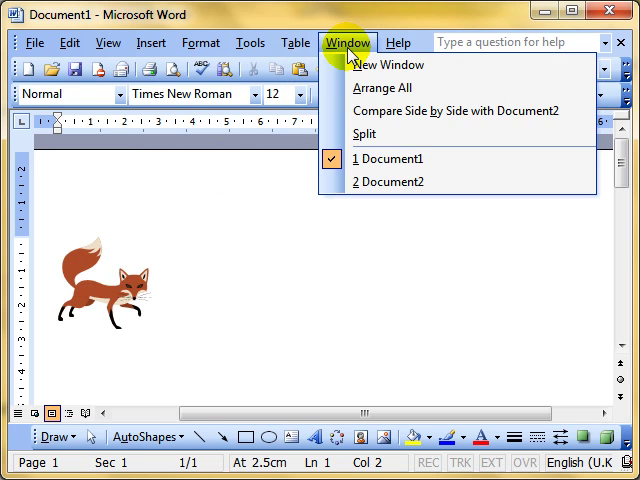
pyautogui.click(388, 180)
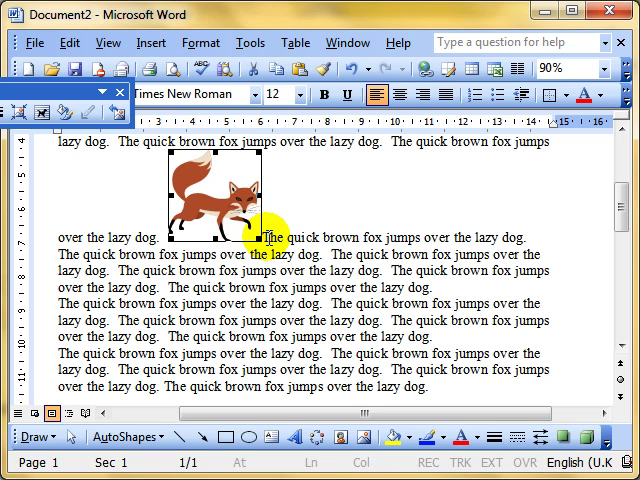
pyautogui.click(262, 238)
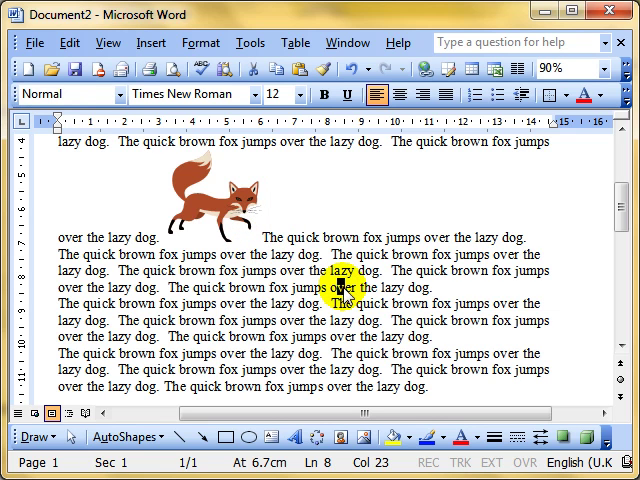
pyautogui.scroll(-3)
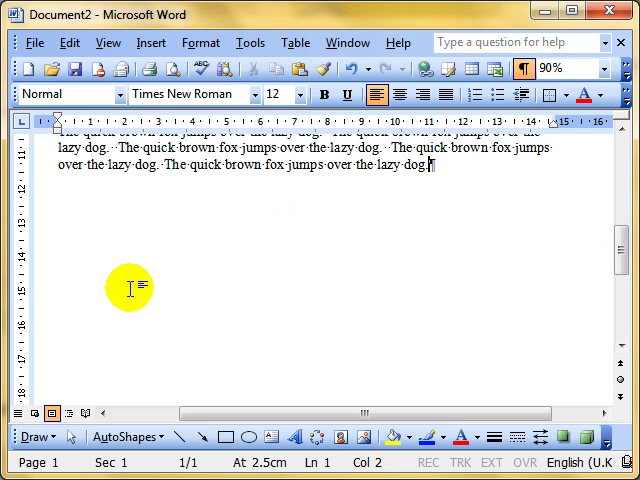
pyautogui.moveTo(292, 364)
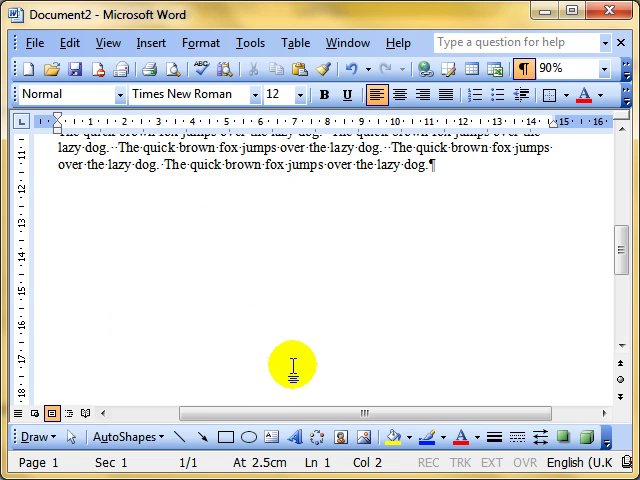
# Step: Show paragraph marks with Show/Hide ¶ and scroll through Document2's text
pyautogui.scroll(-3)
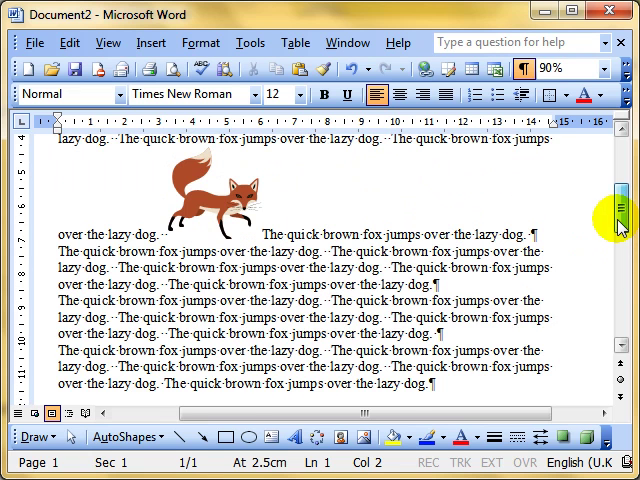
pyautogui.click(216, 190)
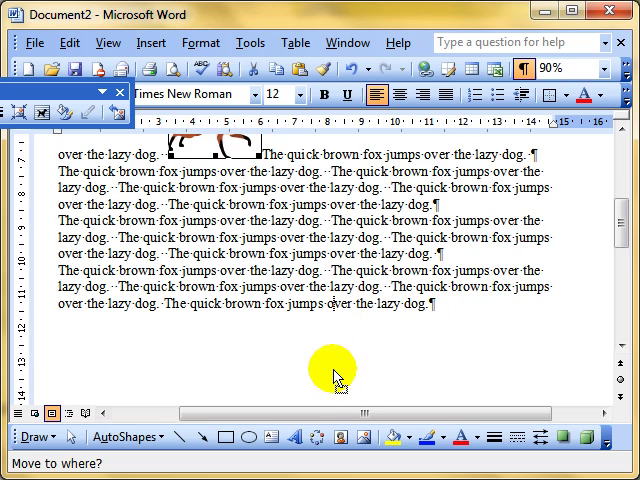
pyautogui.scroll(-3)
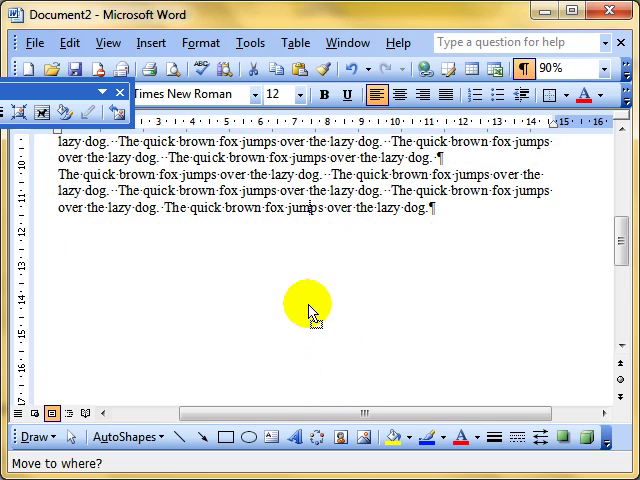
pyautogui.moveTo(350, 330)
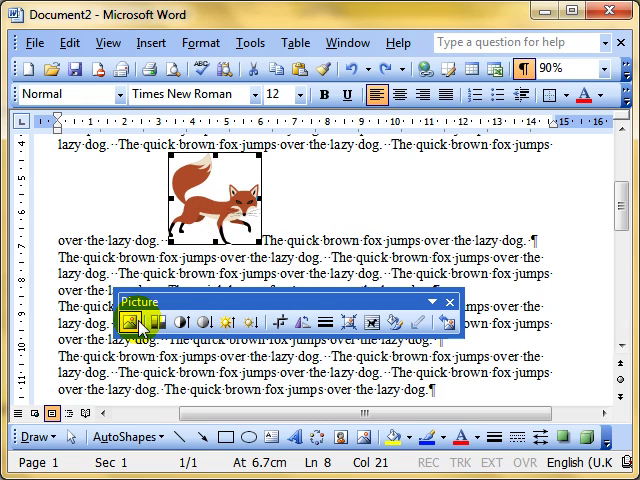
pyautogui.moveTo(316, 308)
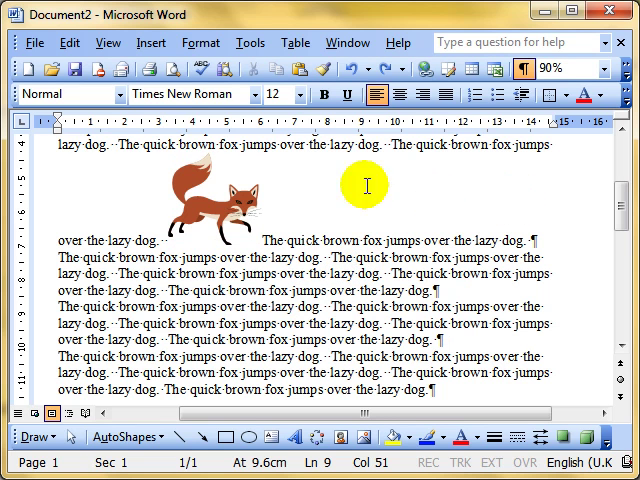
pyautogui.click(210, 200)
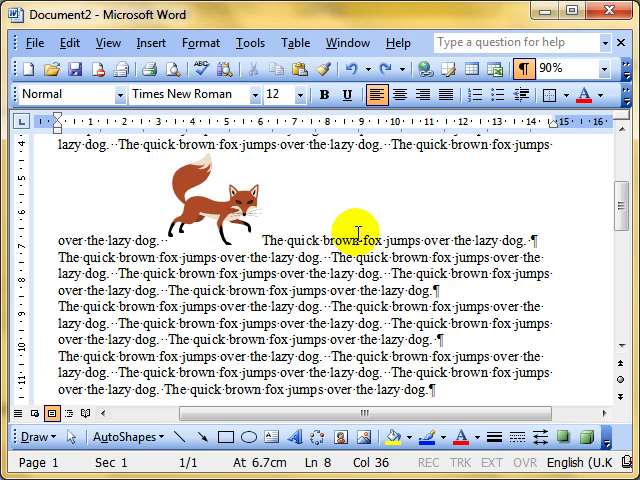
pyautogui.click(204, 200)
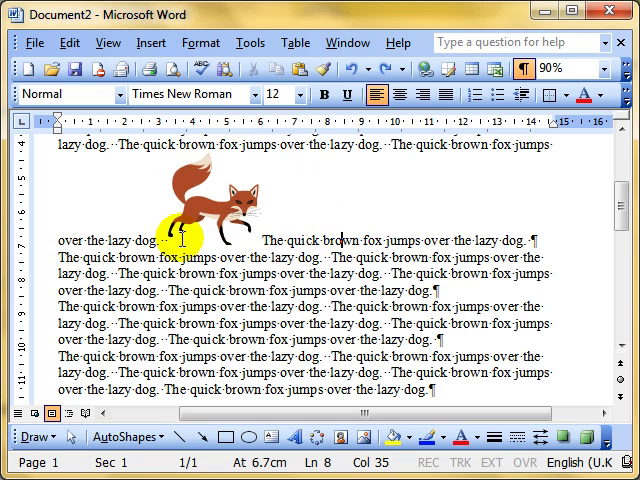
pyautogui.click(216, 204)
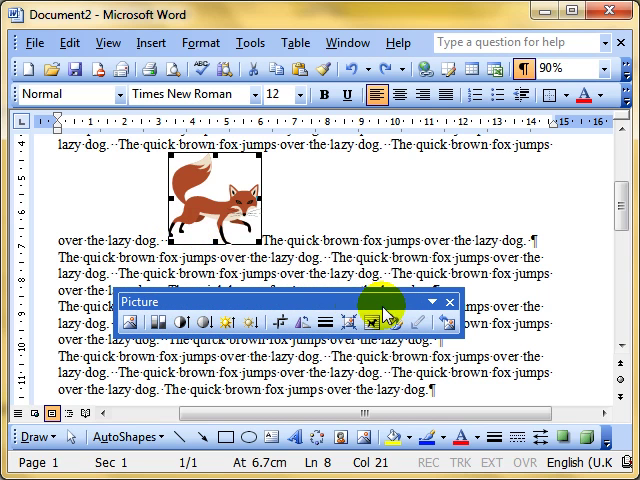
pyautogui.moveTo(448, 302)
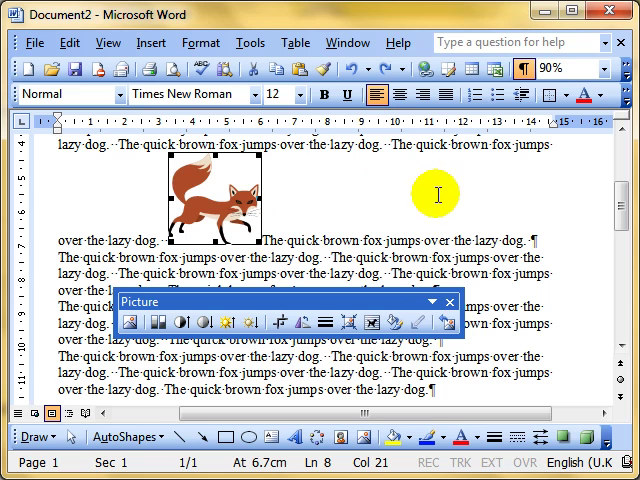
pyautogui.moveTo(236, 228)
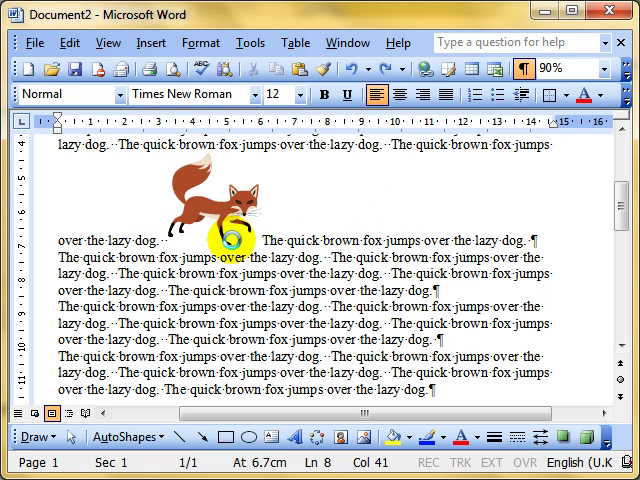
pyautogui.click(216, 196)
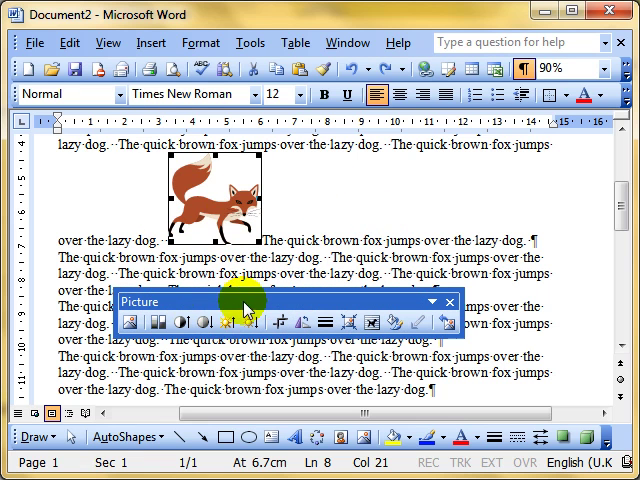
pyautogui.moveTo(104, 42)
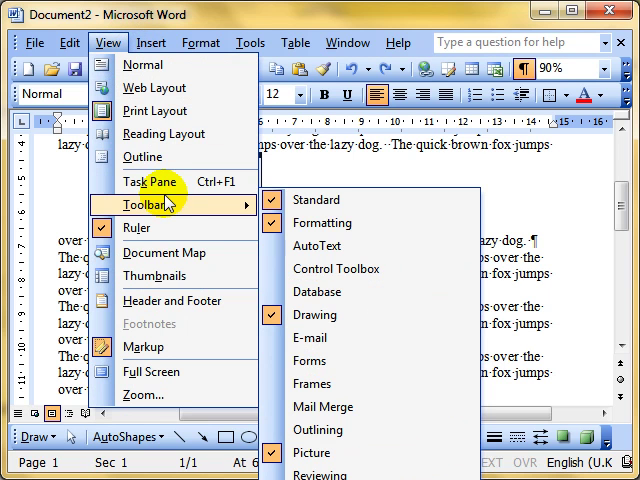
pyautogui.moveTo(312, 452)
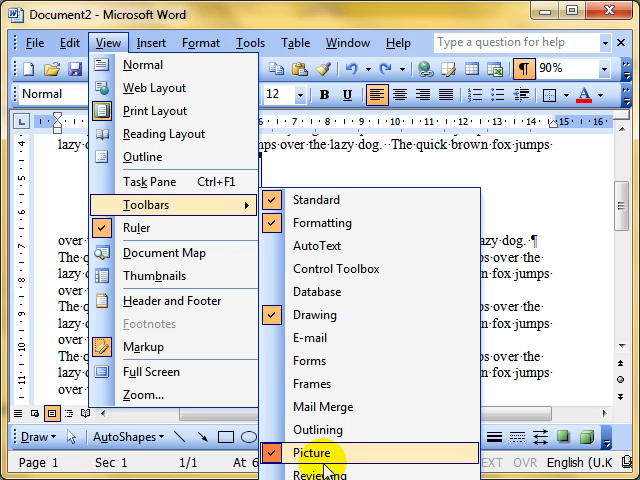
pyautogui.click(312, 452)
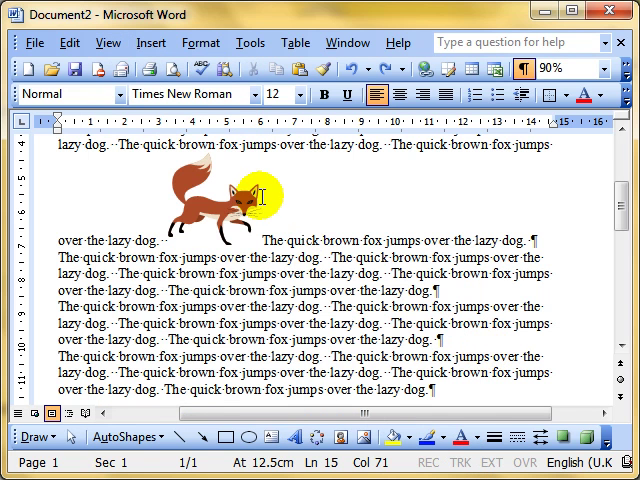
# Step: Set the fox's text wrapping to Square from the Picture toolbar
pyautogui.click(224, 200)
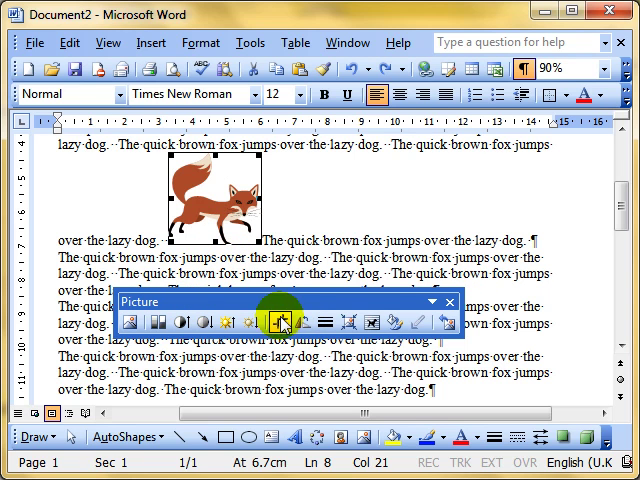
pyautogui.moveTo(372, 322)
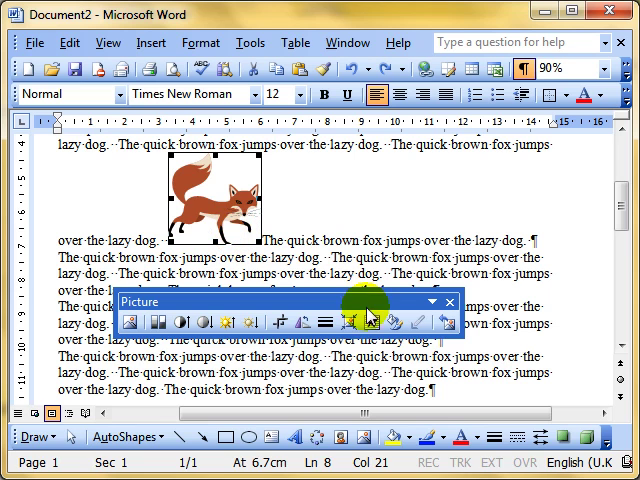
pyautogui.moveTo(372, 322)
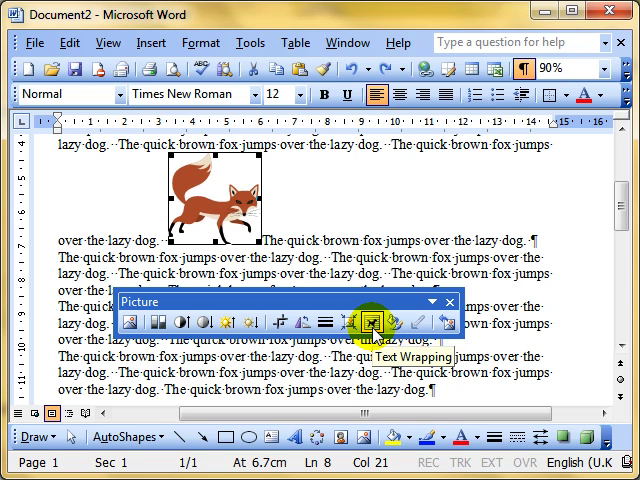
pyautogui.click(376, 322)
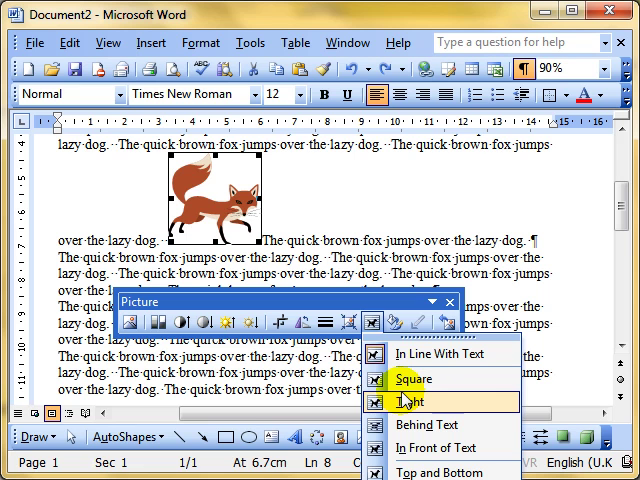
pyautogui.moveTo(430, 378)
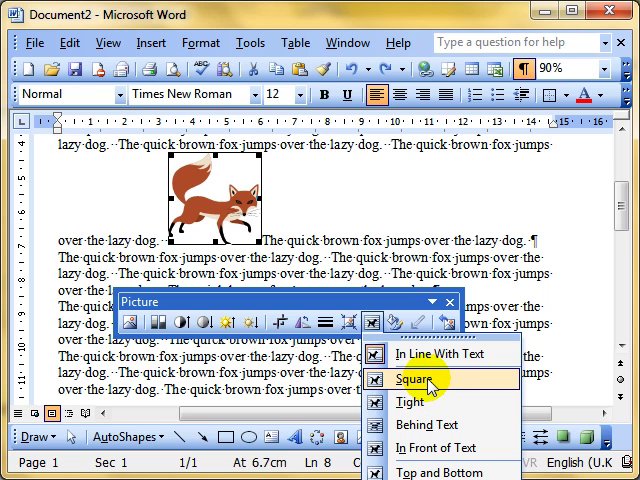
pyautogui.click(412, 376)
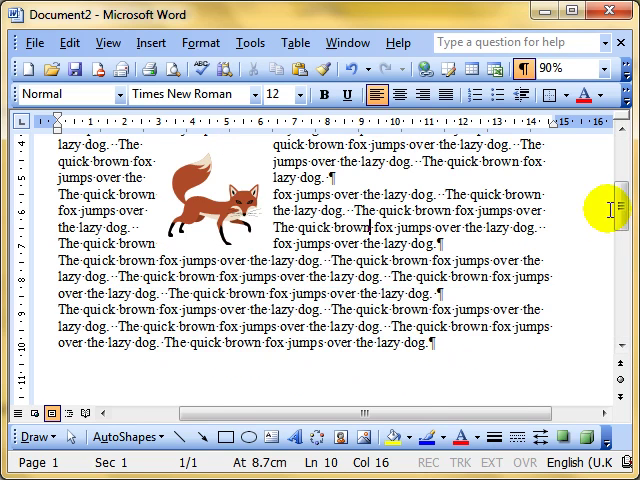
# Step: Move the fox down among a later set of paragraphs
pyautogui.scroll(3)
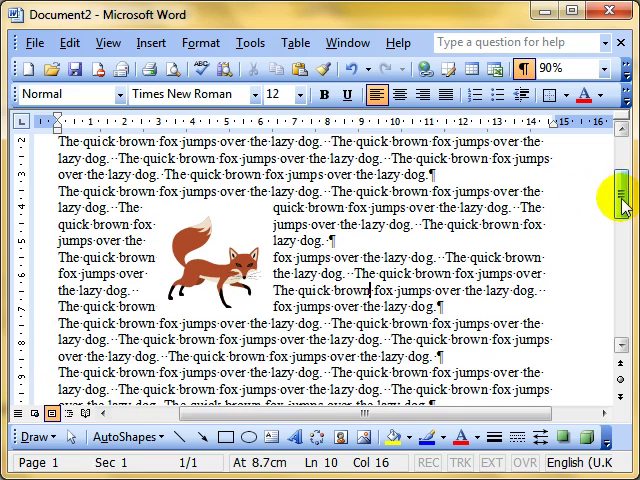
pyautogui.click(216, 264)
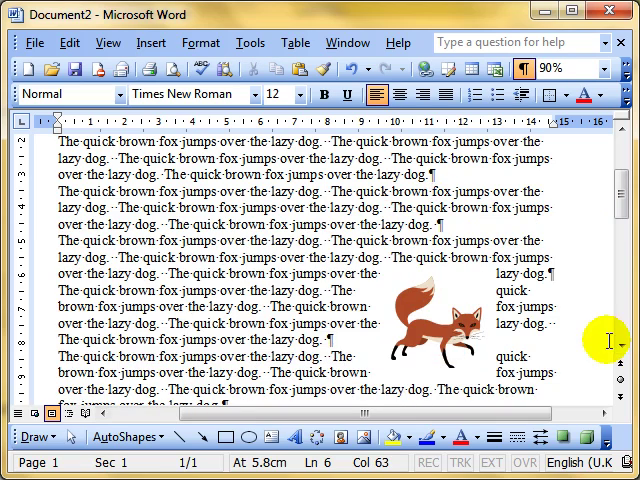
pyautogui.scroll(-3)
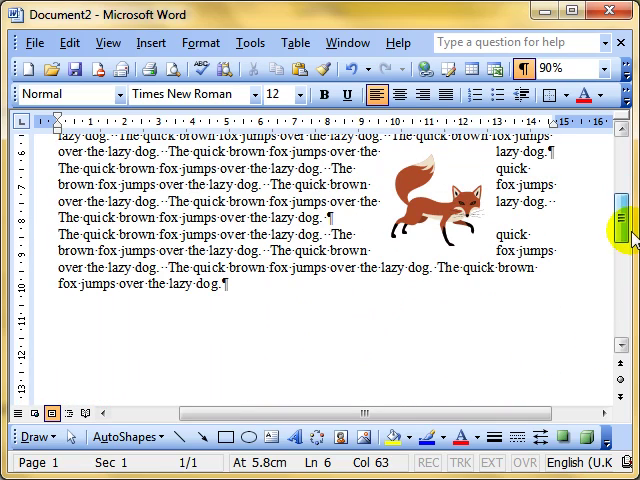
pyautogui.click(444, 200)
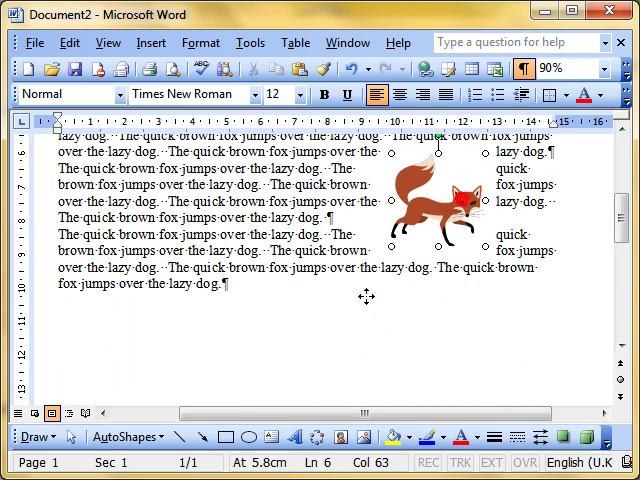
pyautogui.click(450, 200)
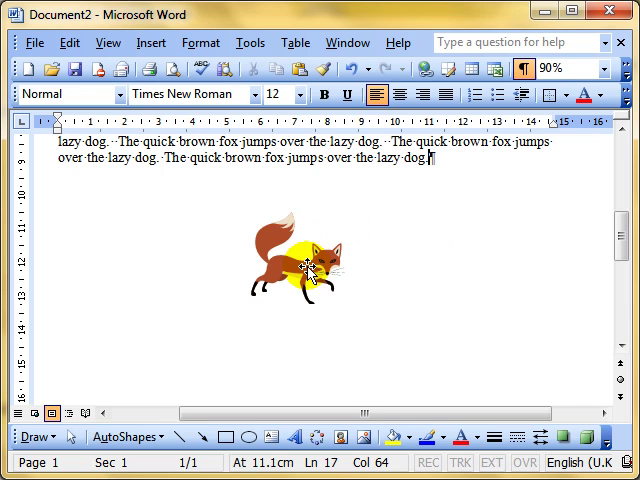
# Step: Adjust the fox's text wrapping from the Picture toolbar so text flows around it
pyautogui.click(306, 264)
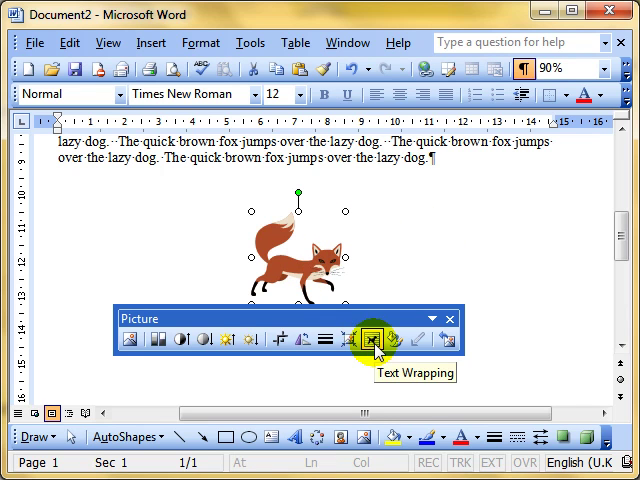
pyautogui.click(372, 338)
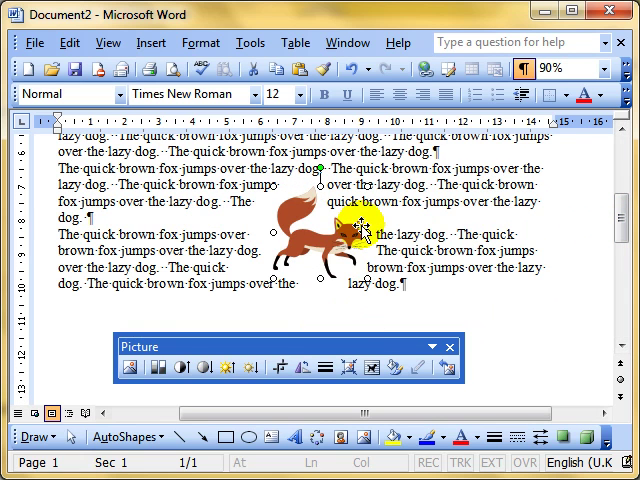
pyautogui.moveTo(436, 312)
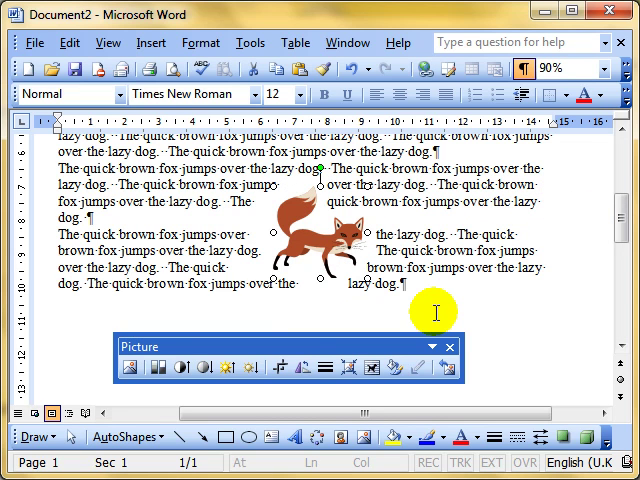
pyautogui.moveTo(392, 304)
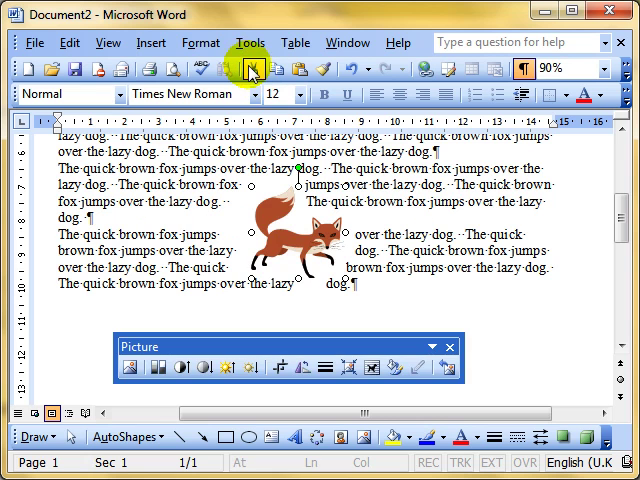
# Step: Cut the fox picture out and paste it back into the later paragraphs
pyautogui.press('Delete')
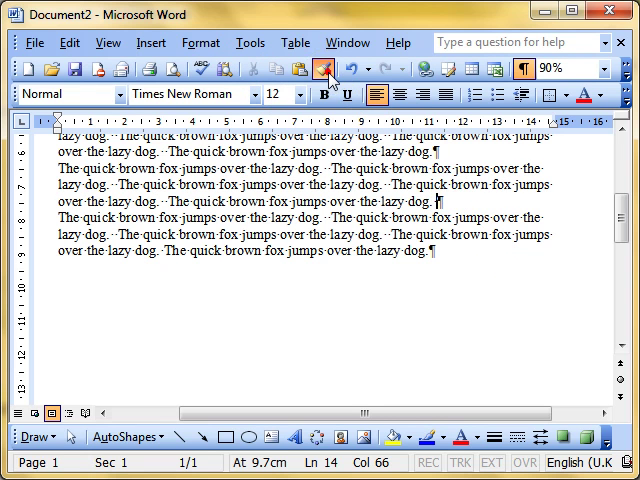
pyautogui.click(302, 68)
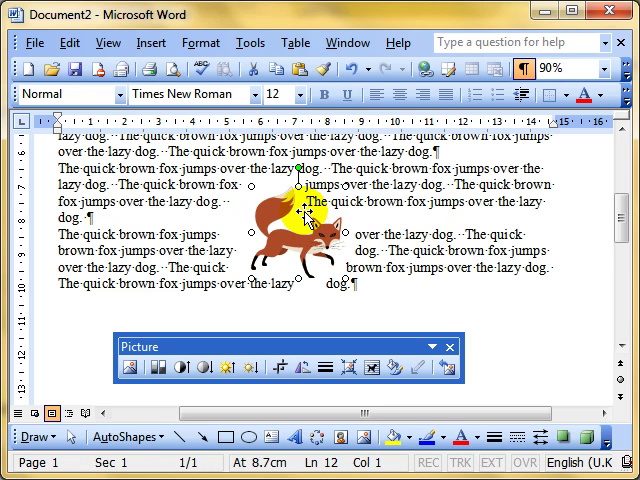
pyautogui.moveTo(300, 216); pyautogui.dragTo(304, 240)
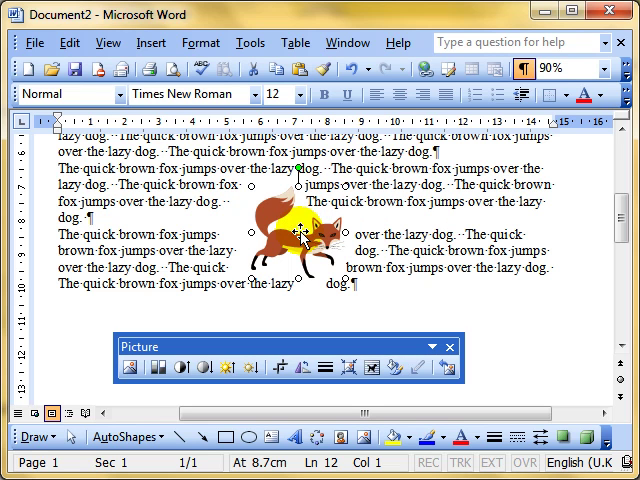
# Step: Copy the fox and paste a second, overlapping copy into the text
pyautogui.click(278, 68)
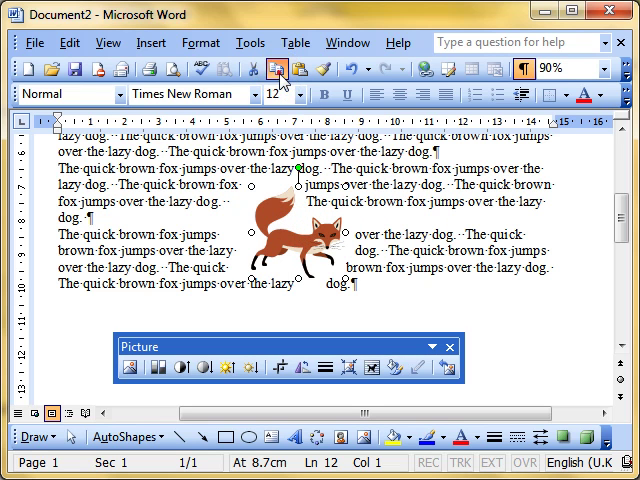
pyautogui.click(296, 68)
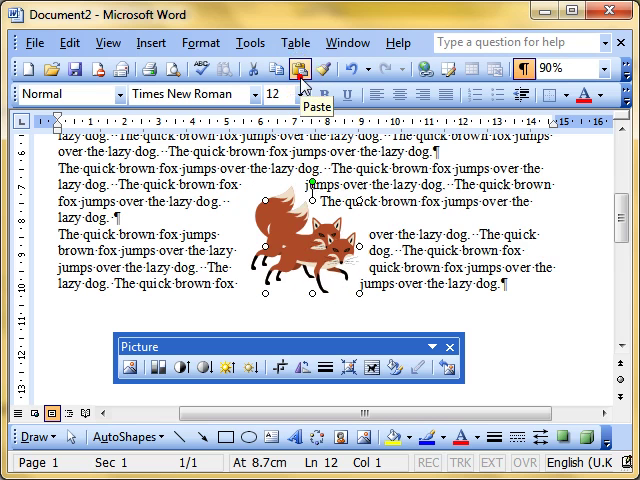